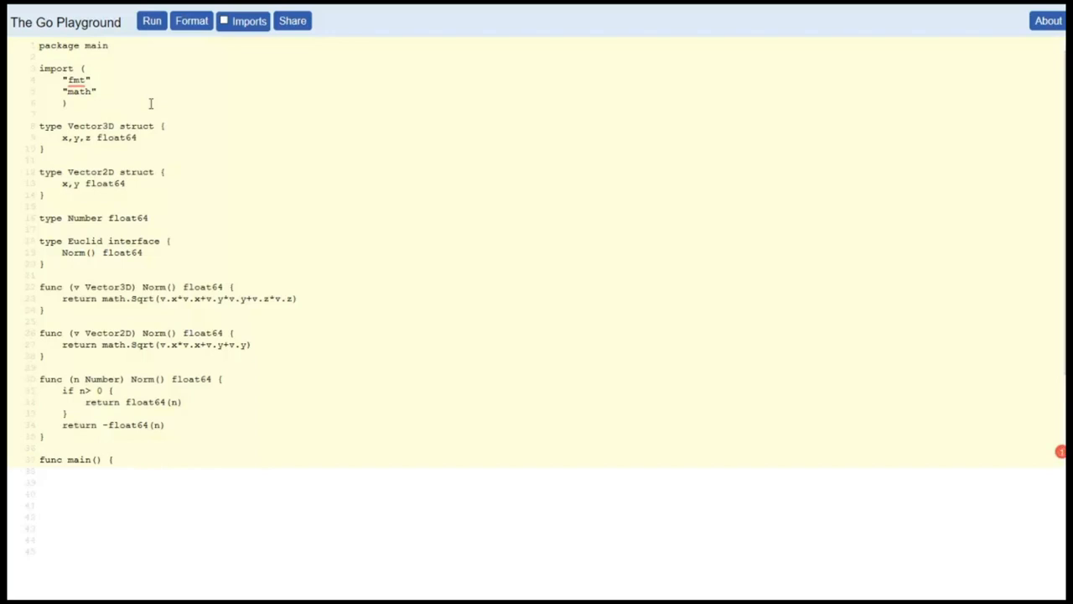
Step: Review the Number type and its Norm method signature in the Euclid example code
double_click(91, 126)
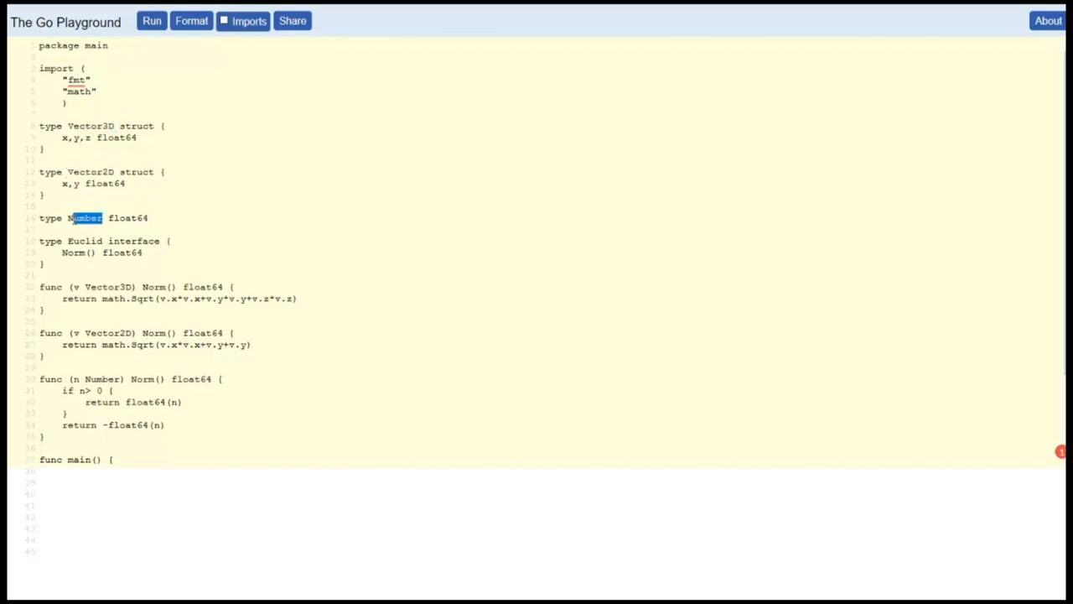
double_click(84, 218)
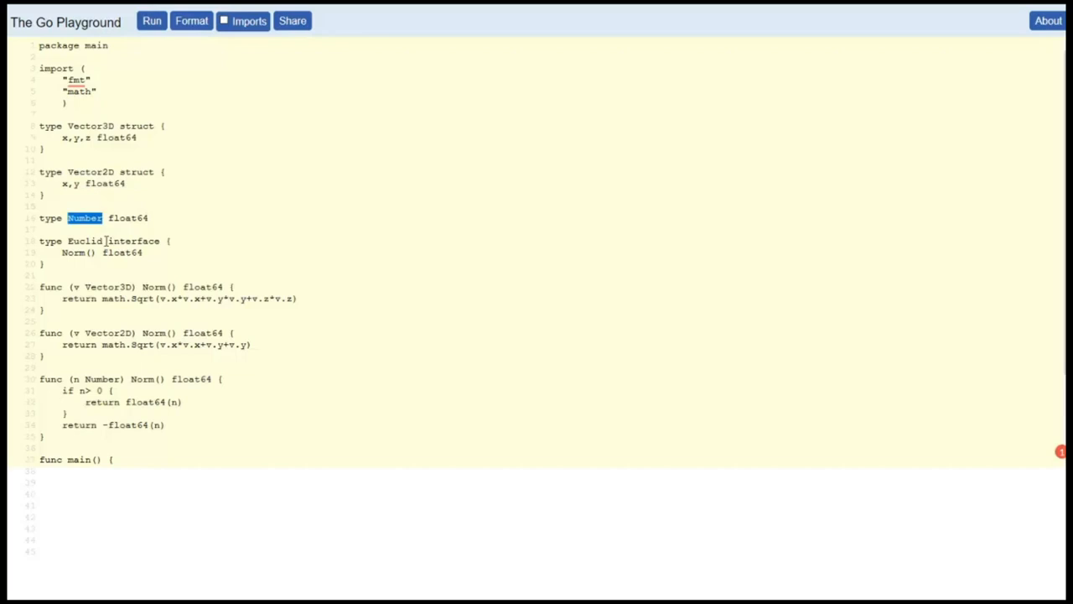
double_click(83, 241)
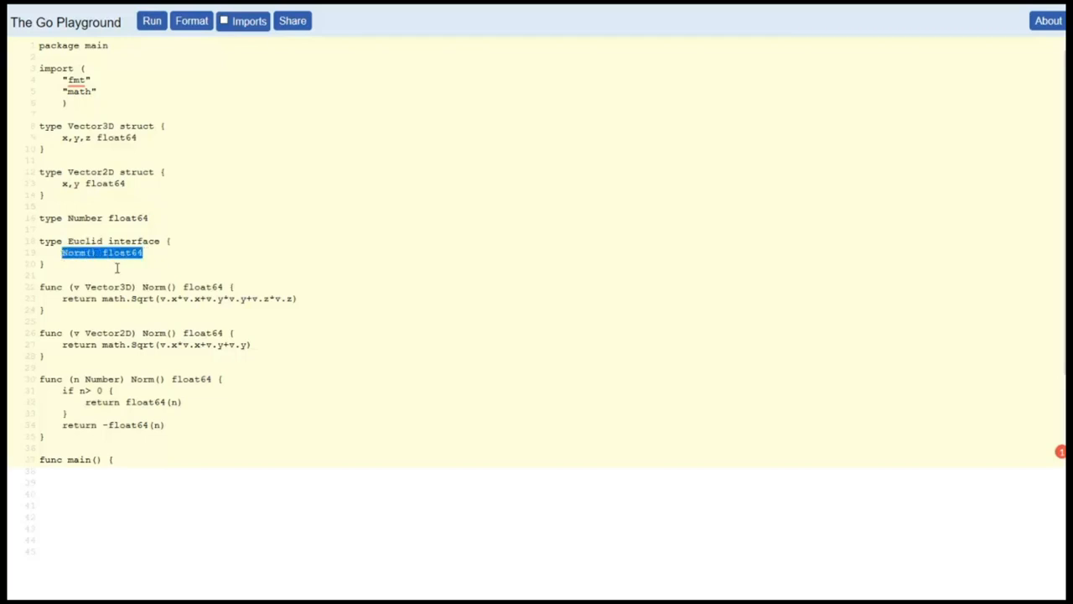
left_click(102, 218)
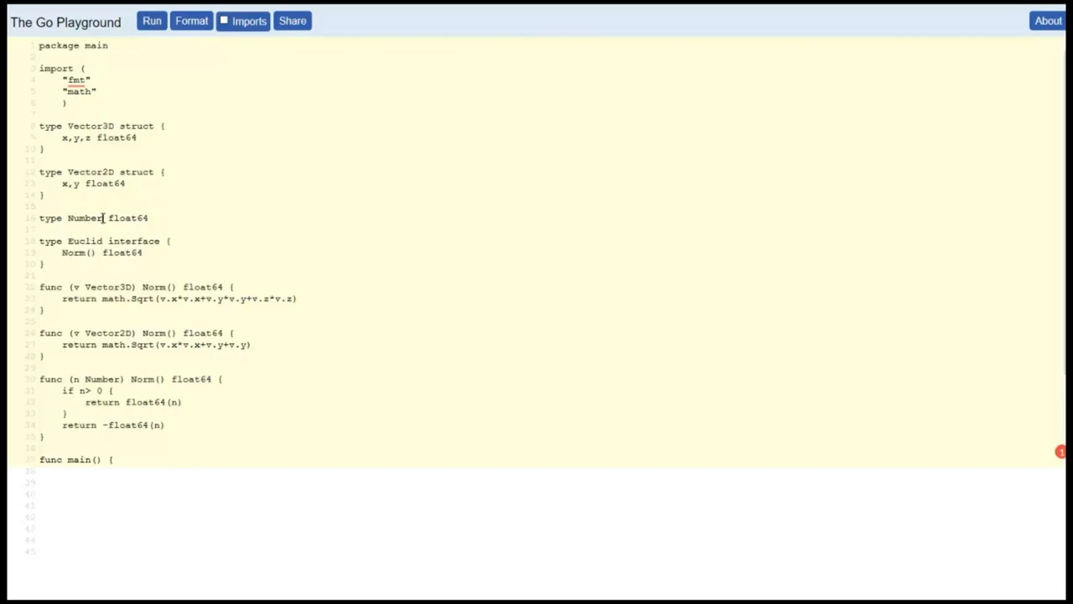
double_click(84, 218)
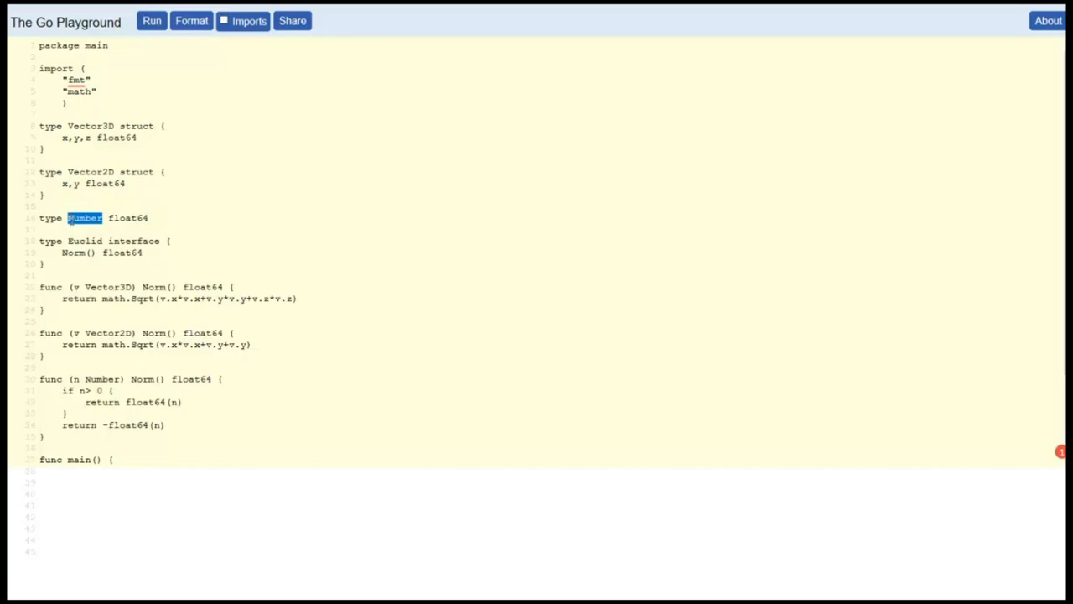
double_click(85, 242)
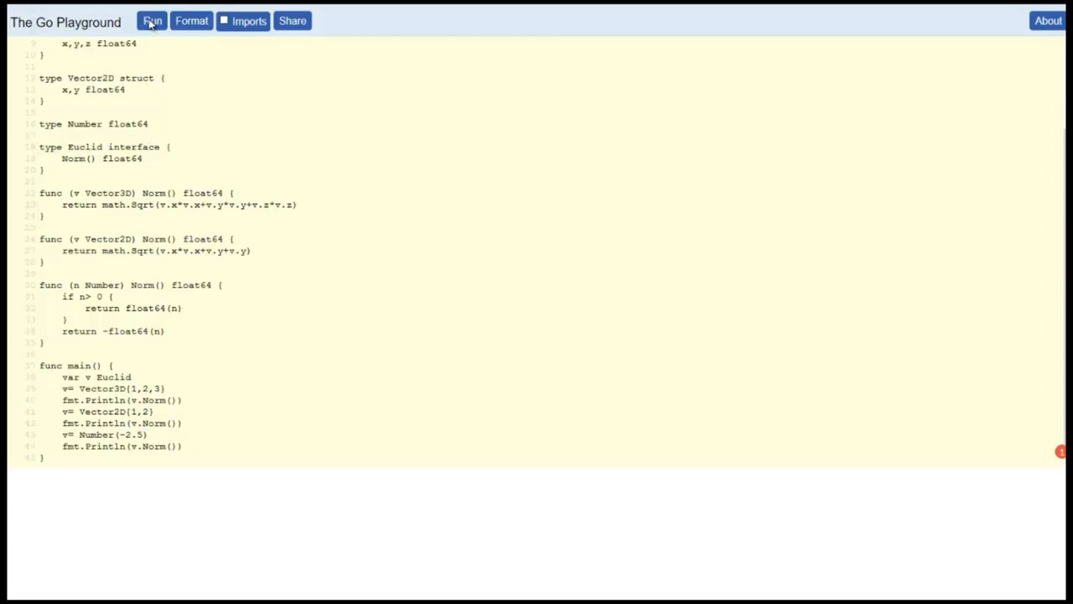
Step: Run the Euclid program, printing norms 3.7416573867739413, 2.23606797749979 and 2.5
left_click(151, 20)
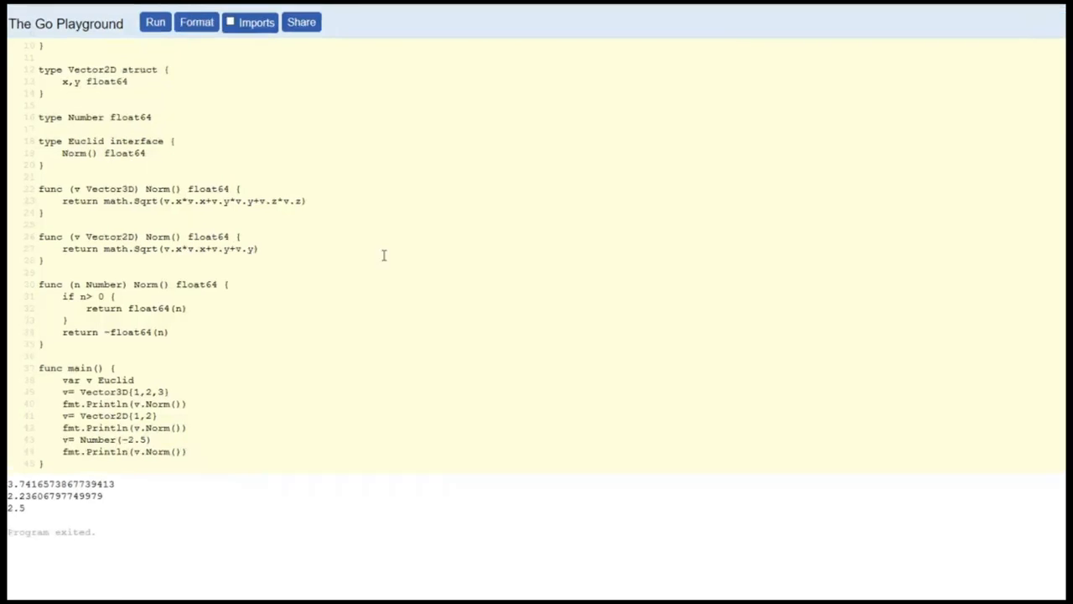
mouse_move(348, 258)
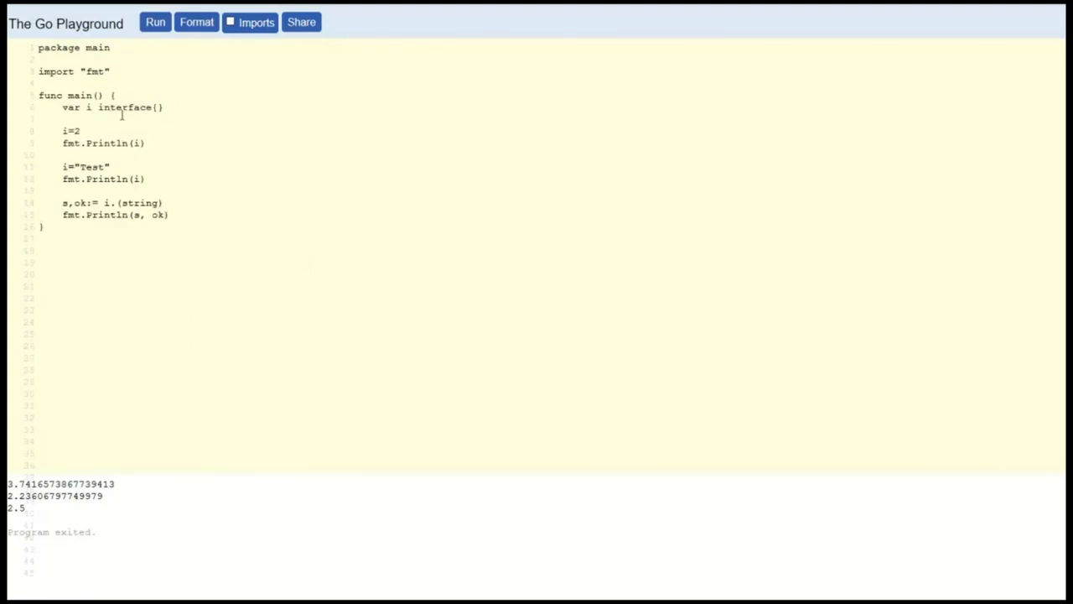
Step: Review the two fmt.Println(i) calls in the empty-interface example holding 2 then "Test"
double_click(131, 107)
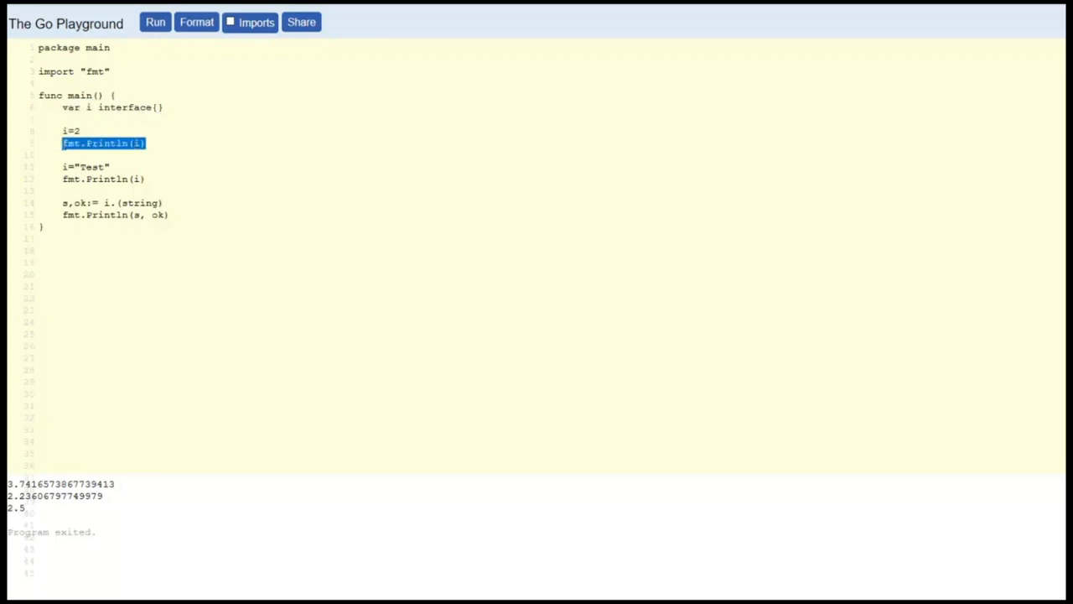
double_click(84, 167)
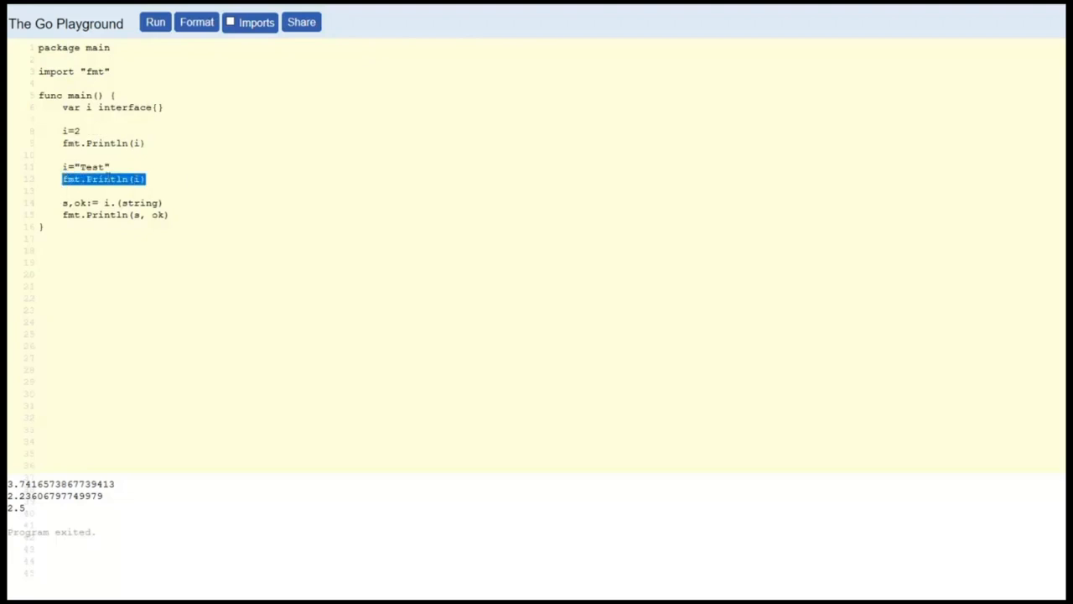
mouse_move(223, 190)
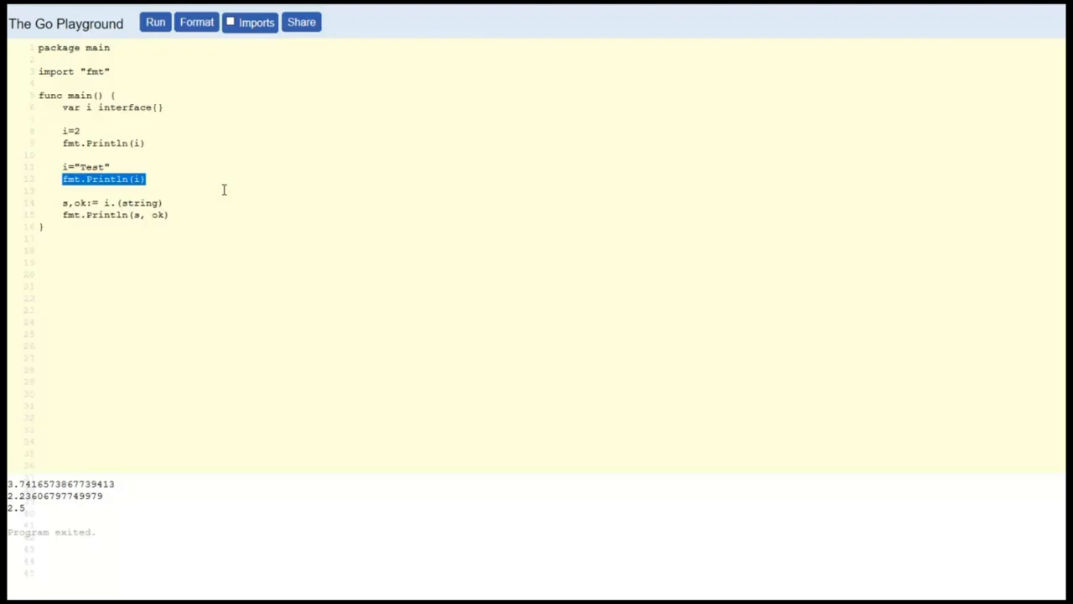
mouse_move(232, 186)
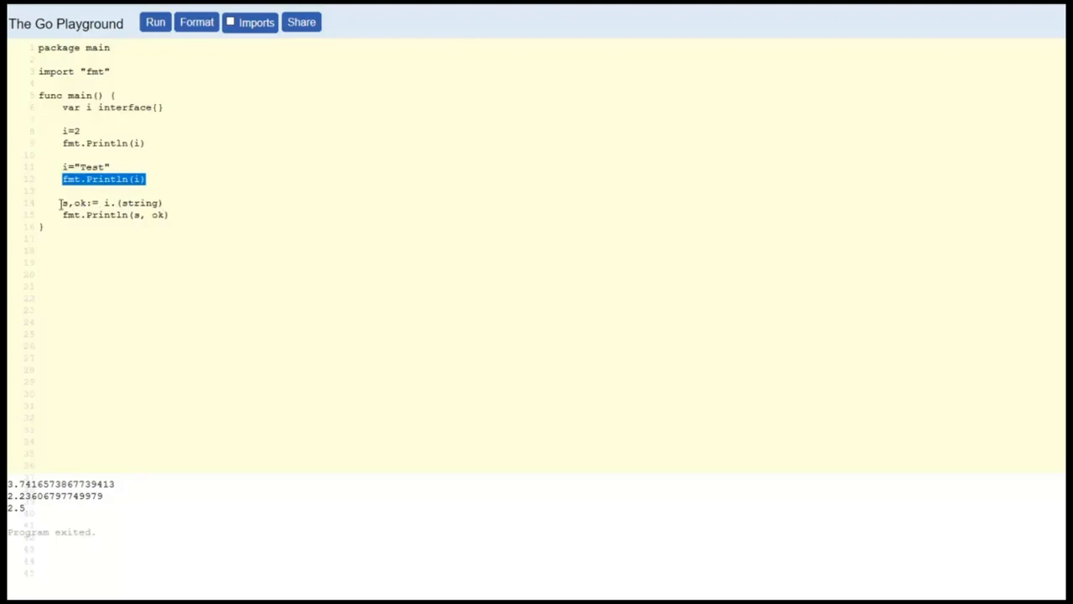
left_click(87, 235)
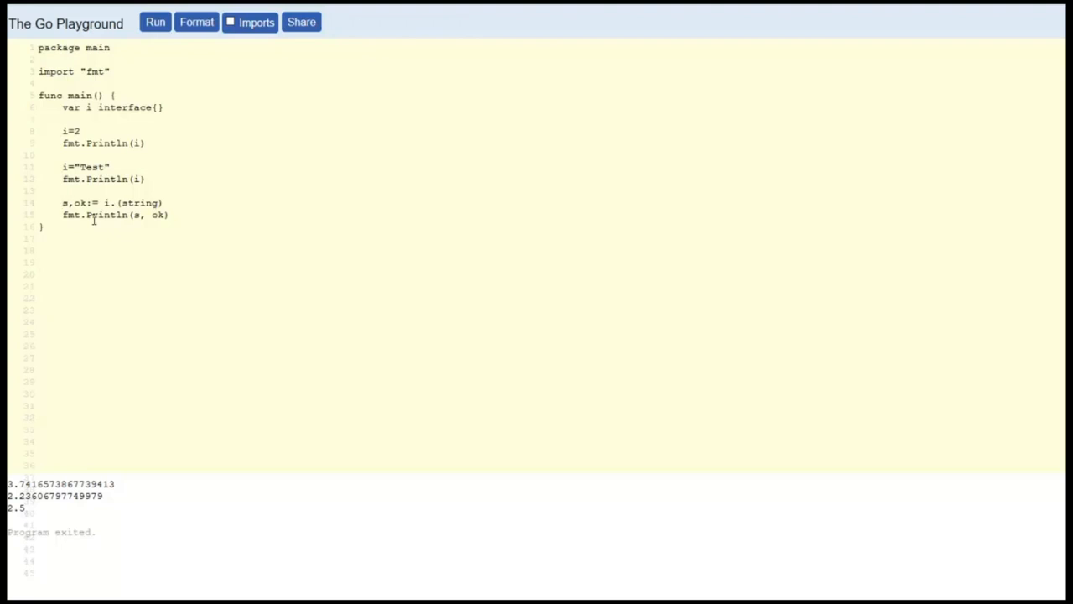
mouse_move(82, 164)
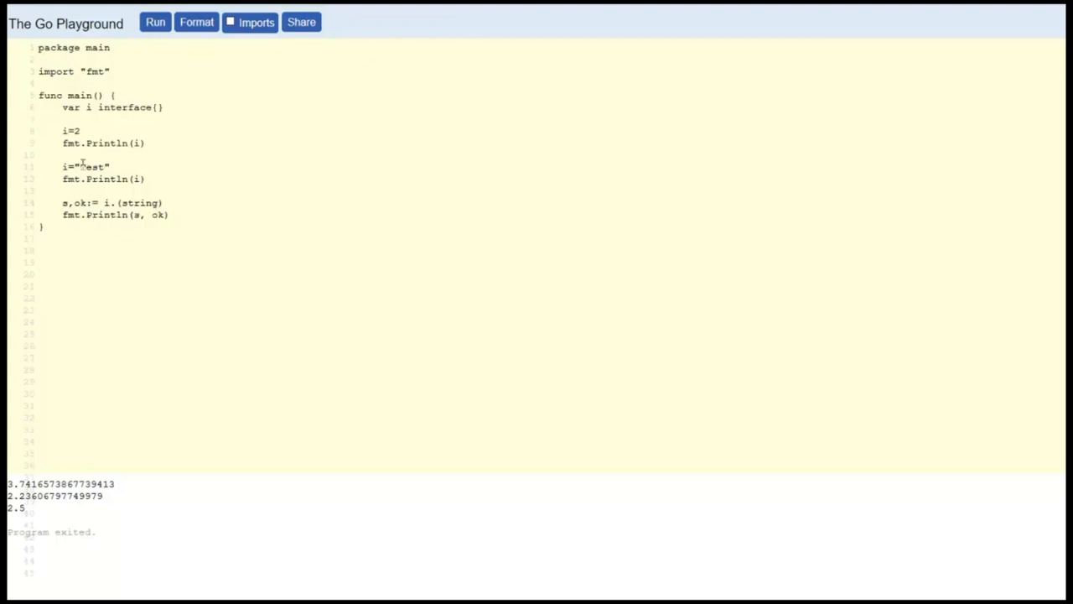